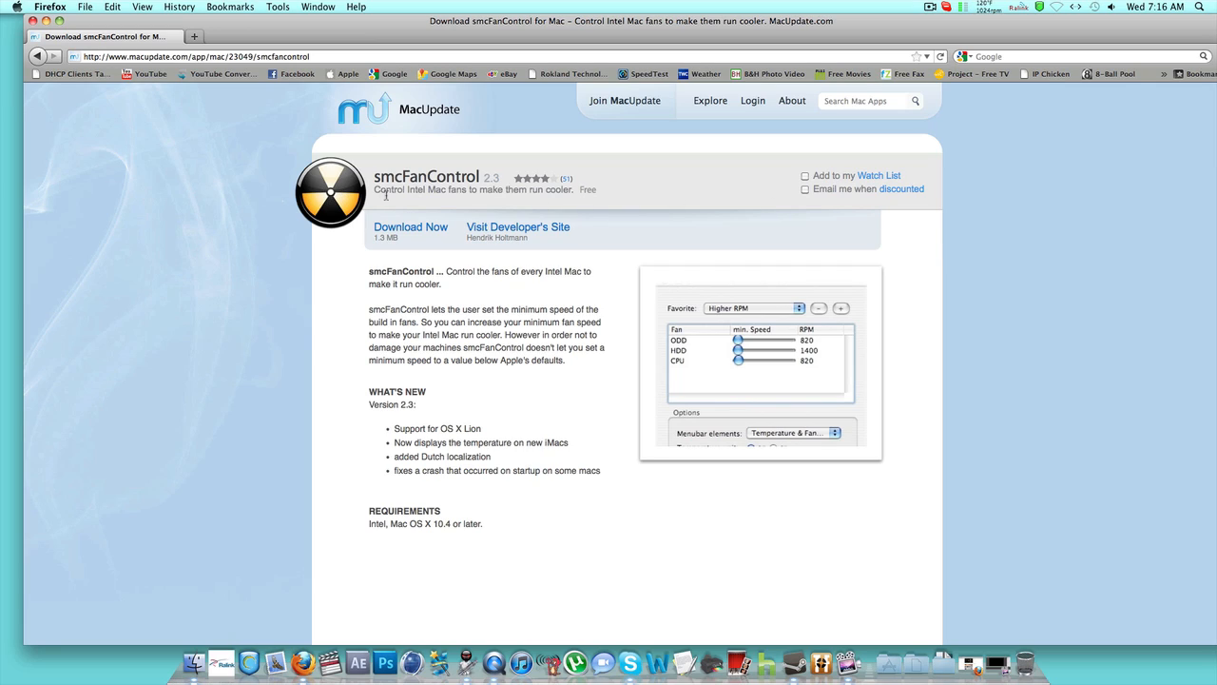
mouse_move(415, 197)
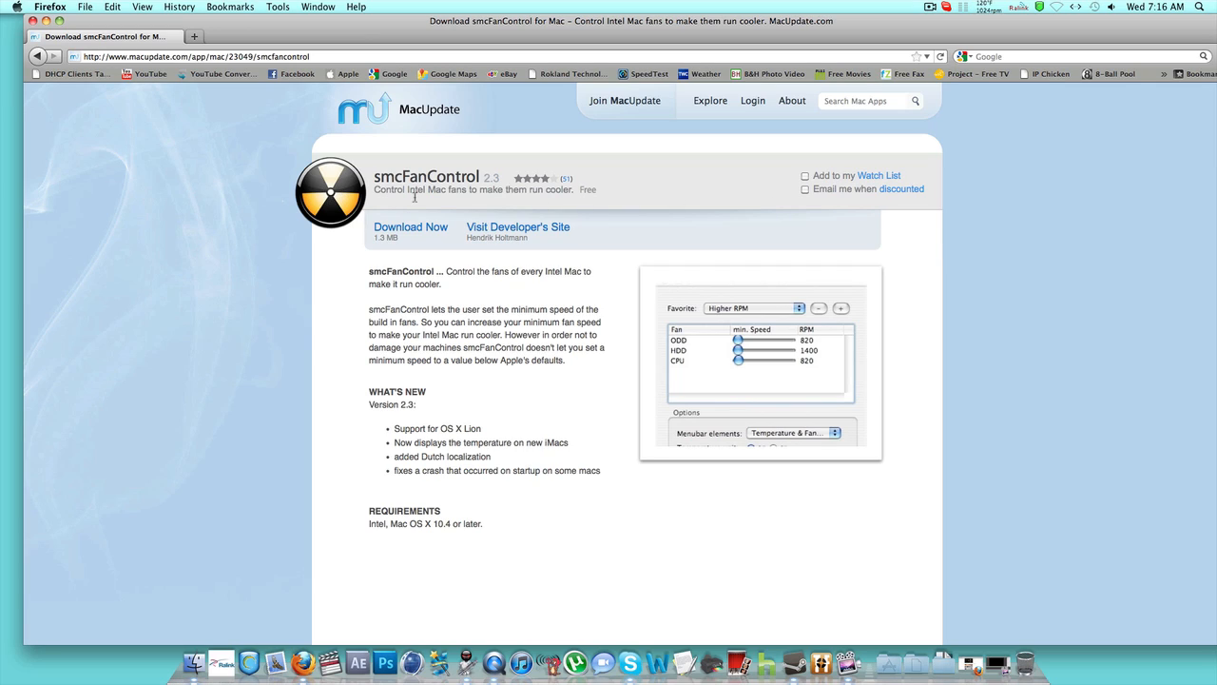
mouse_move(531, 292)
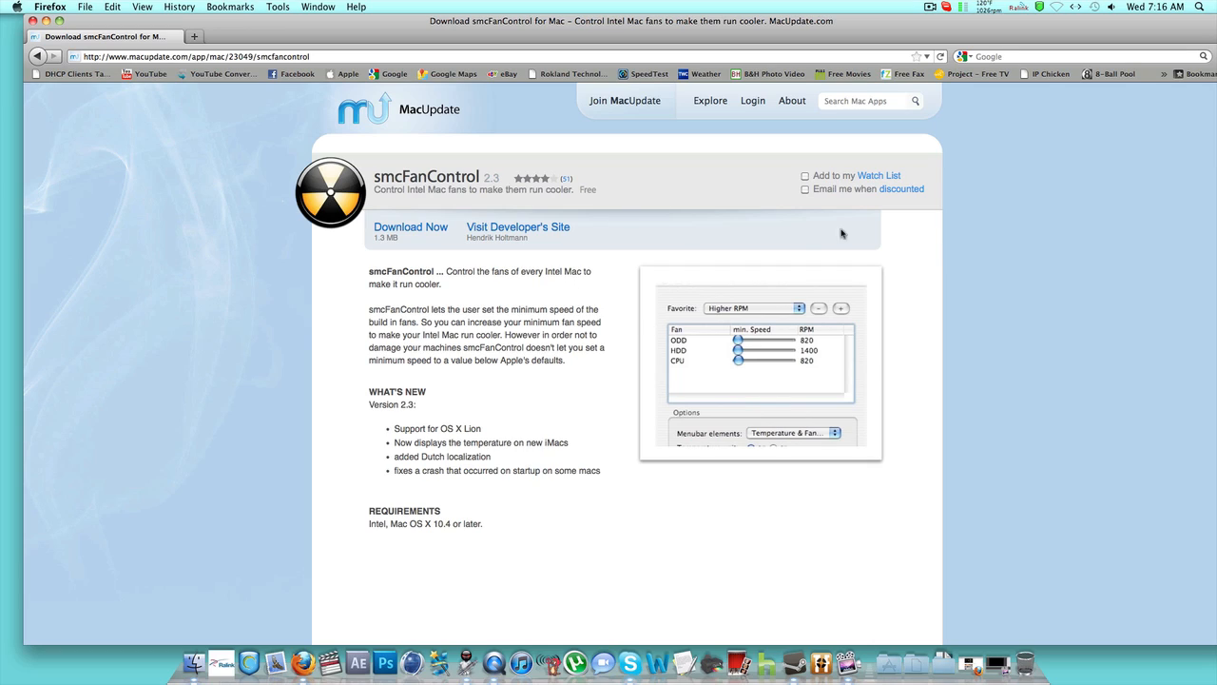
- Open smcFanControl Preferences from its menubar status item
left_click(990, 7)
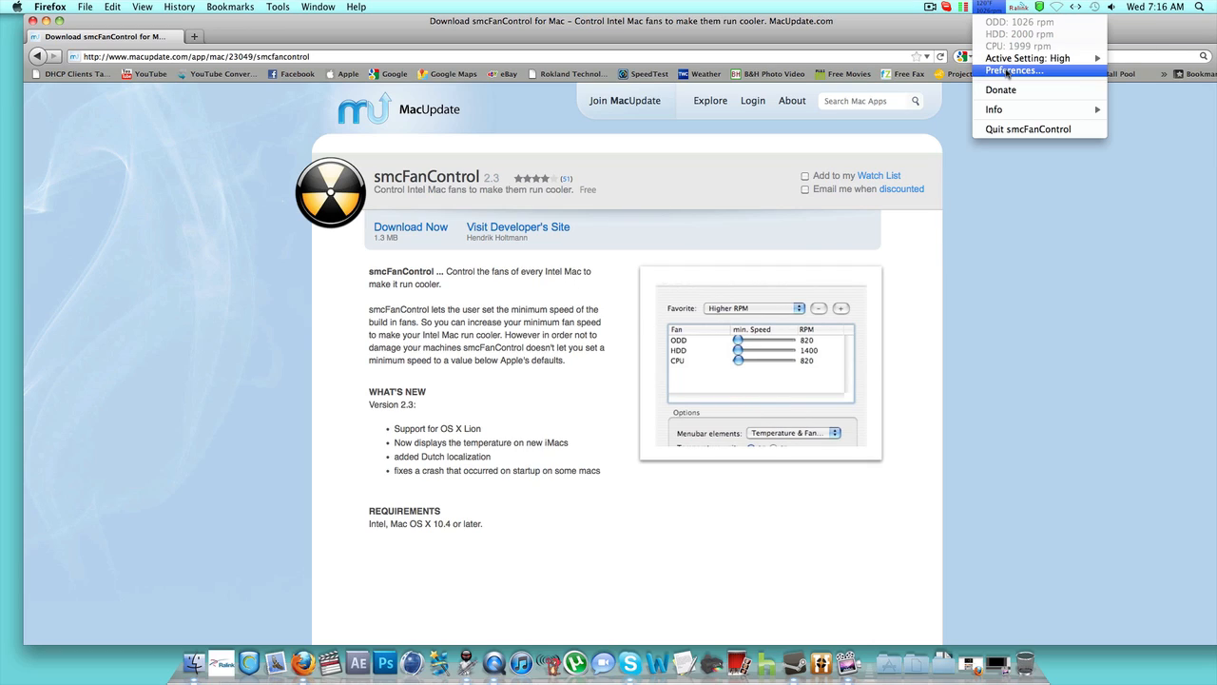
left_click(1015, 69)
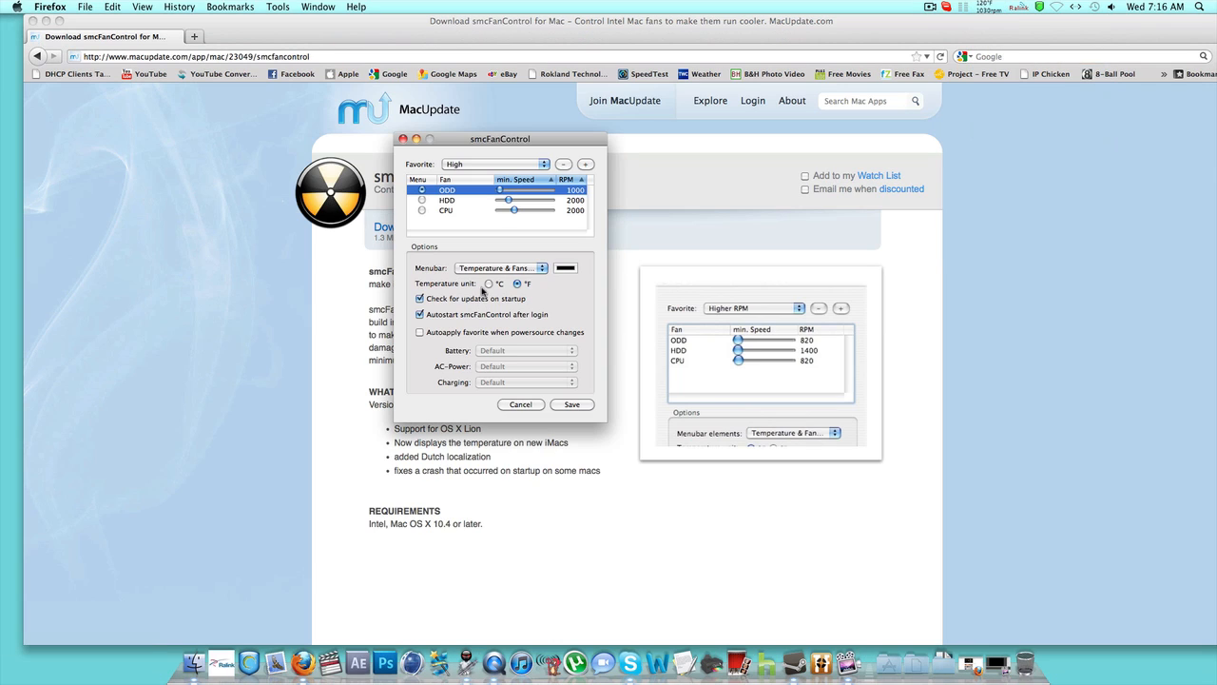
- Add a new favorite and enter 'gaming' as its title
left_click(563, 164)
type("hotr=-rghjrfhj")
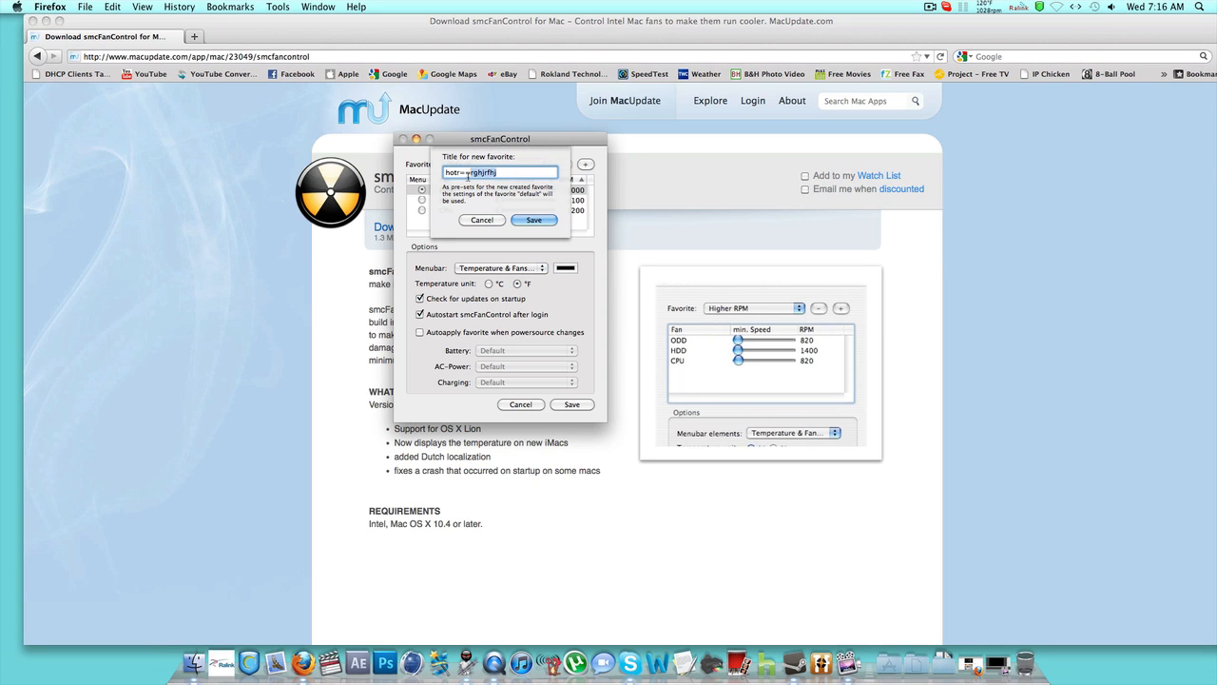
type("hop")
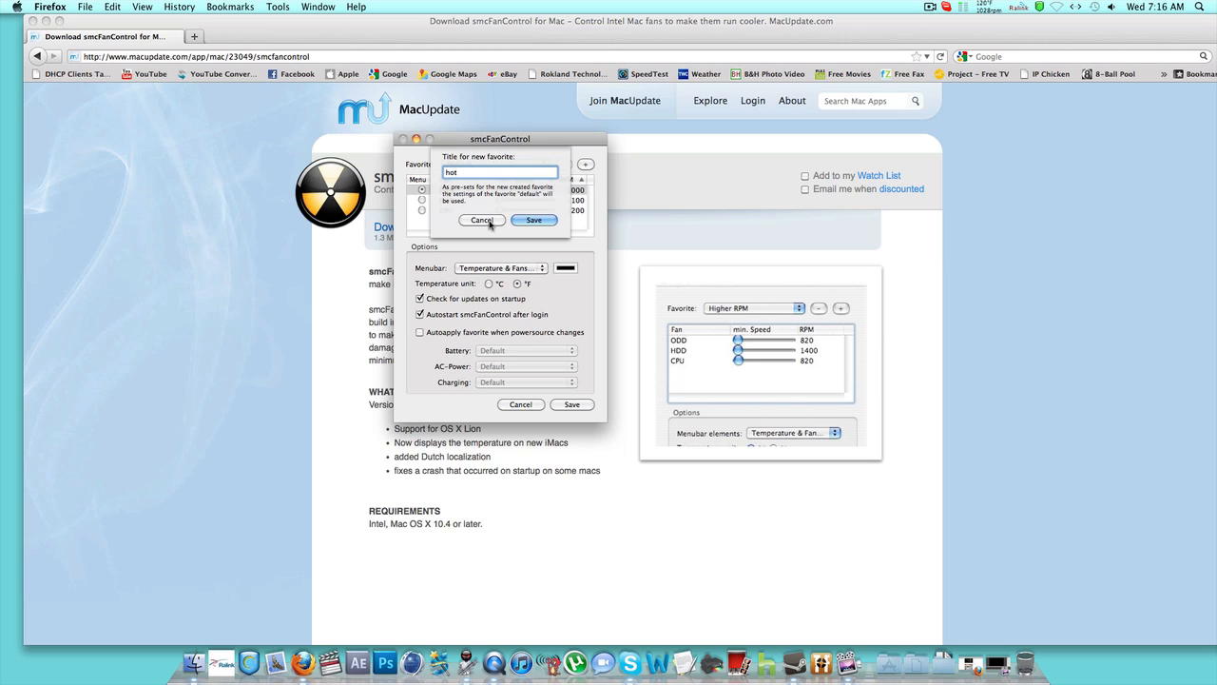
type("gaming")
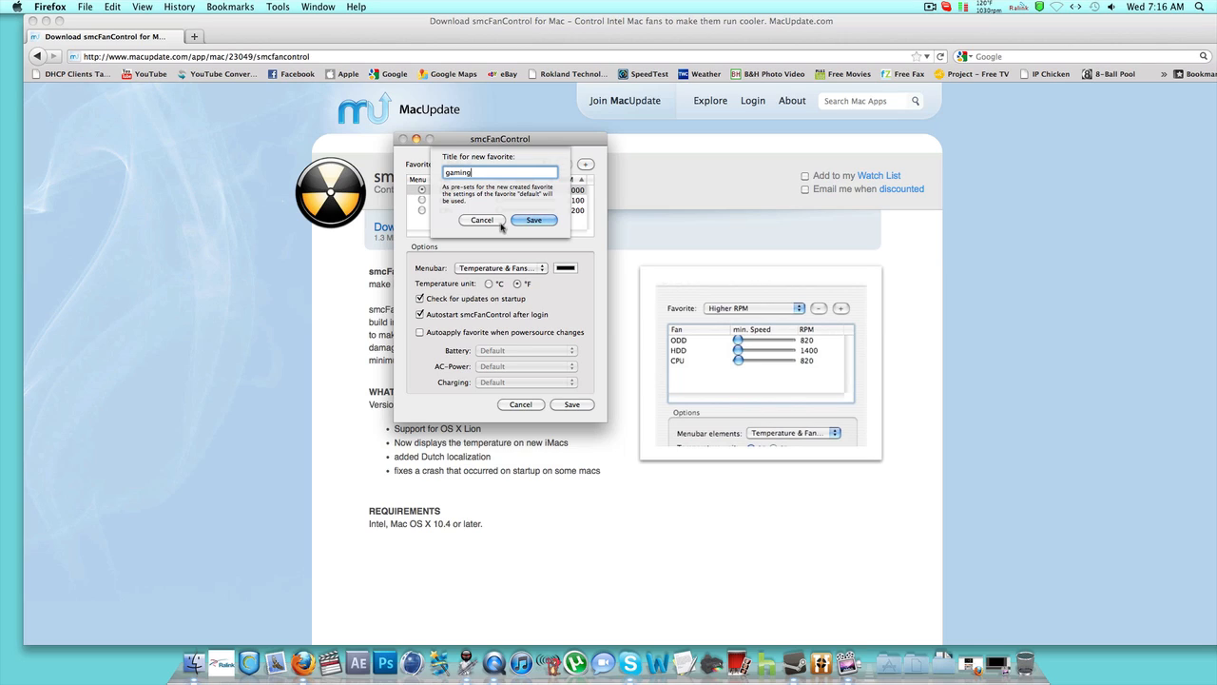
- Cancel the 'gaming' favorite and select the High favorite instead
left_click(490, 163)
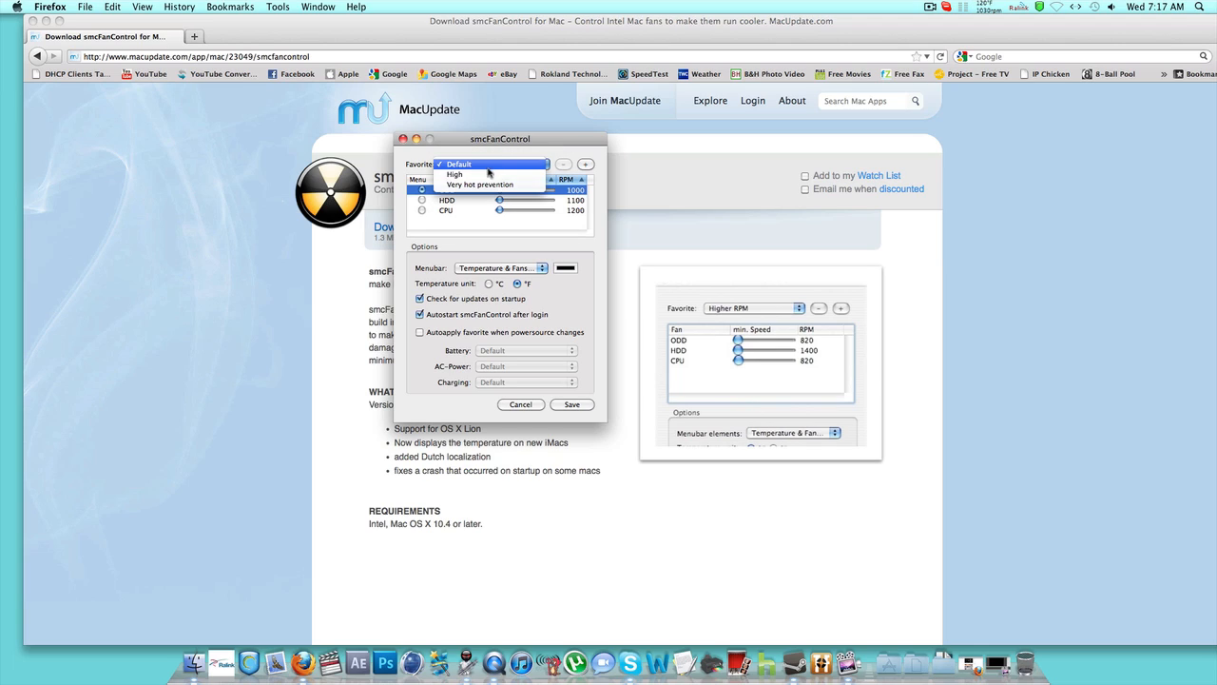
left_click(456, 174)
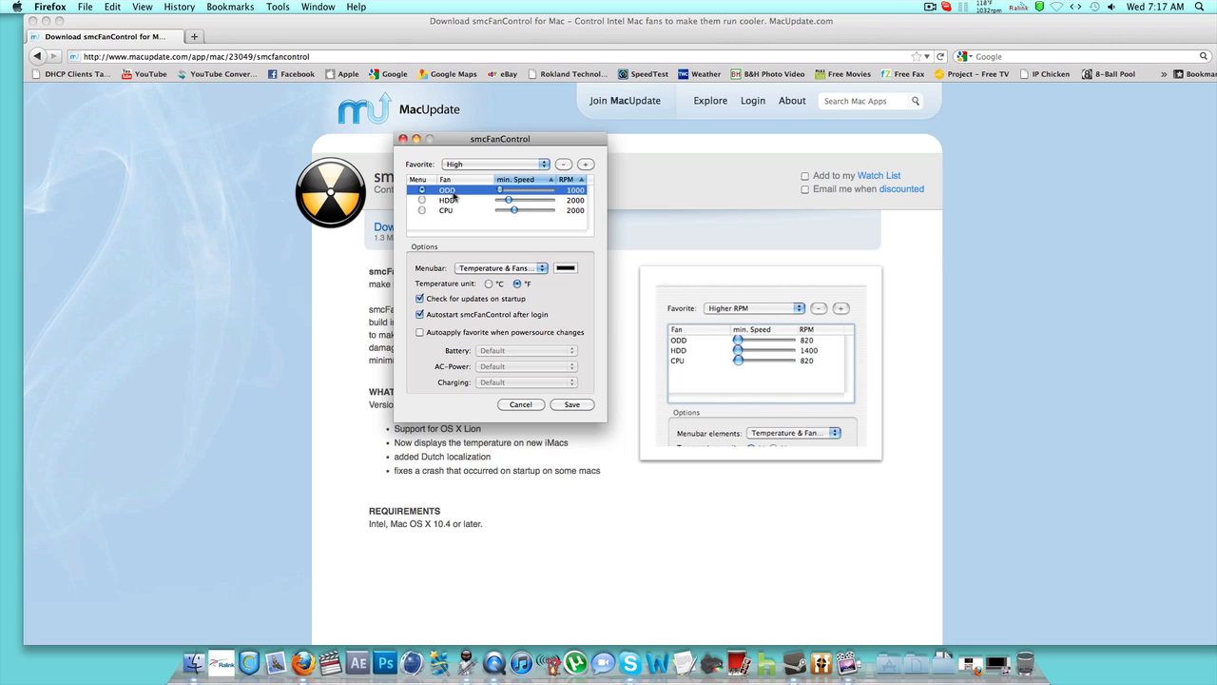
mouse_move(568, 202)
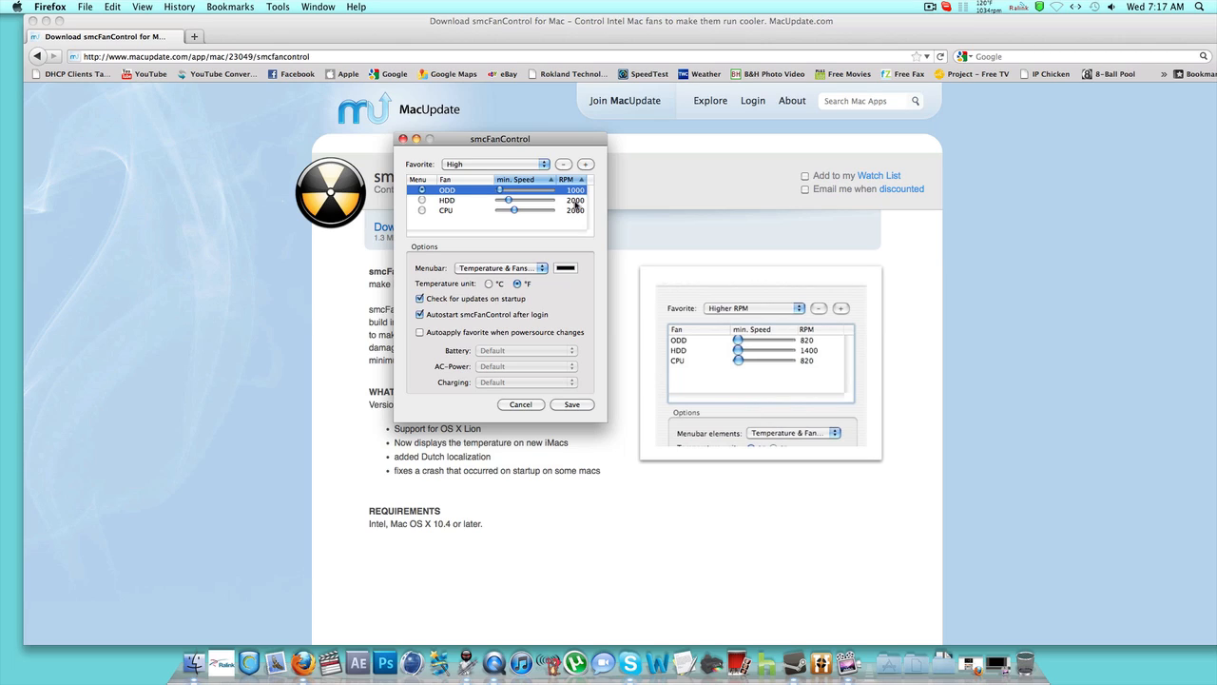
mouse_move(577, 215)
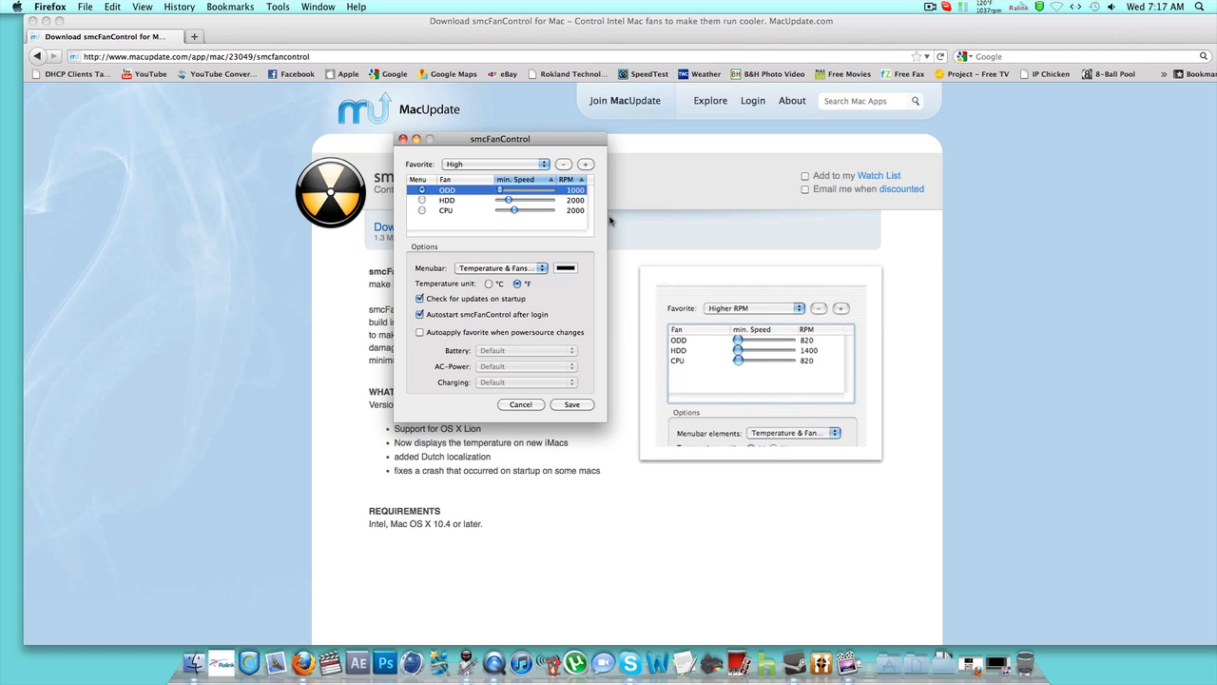
mouse_move(607, 222)
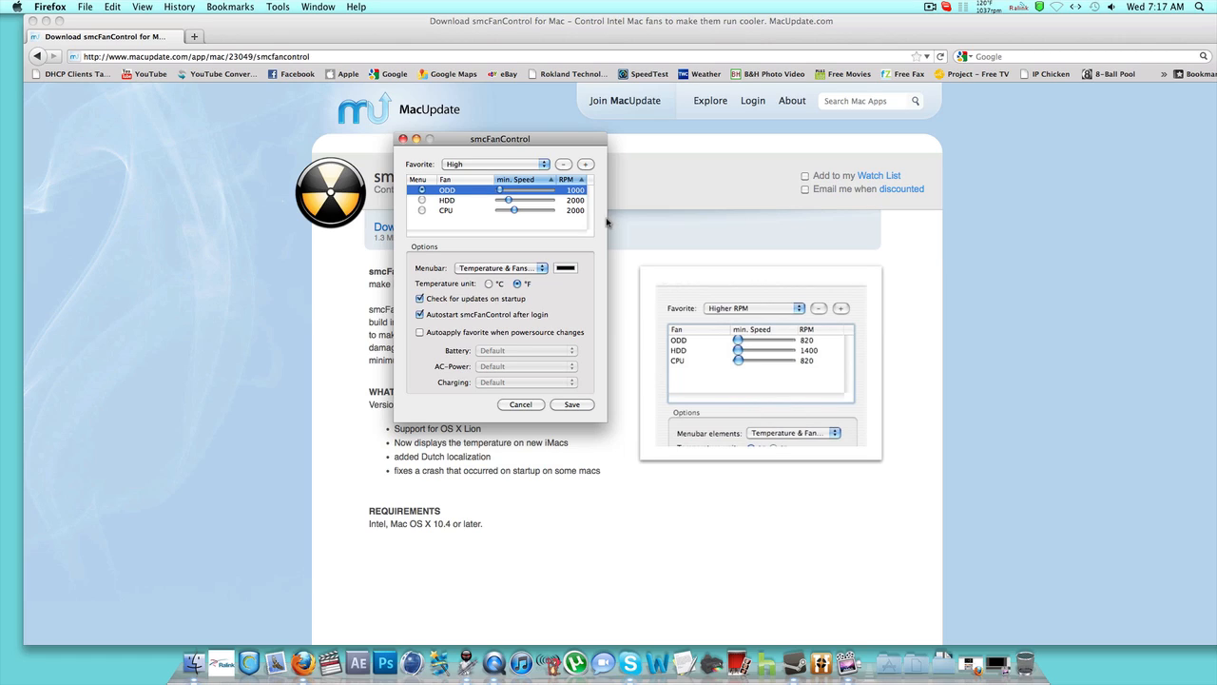
mouse_move(585, 223)
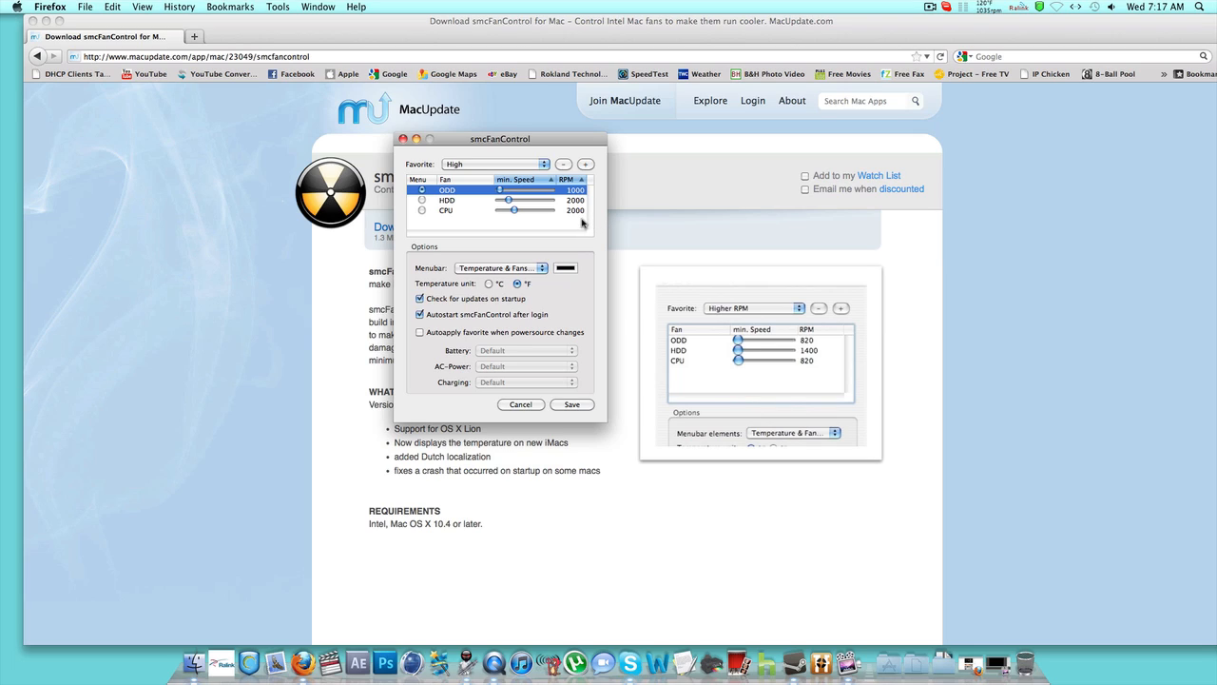
mouse_move(575, 221)
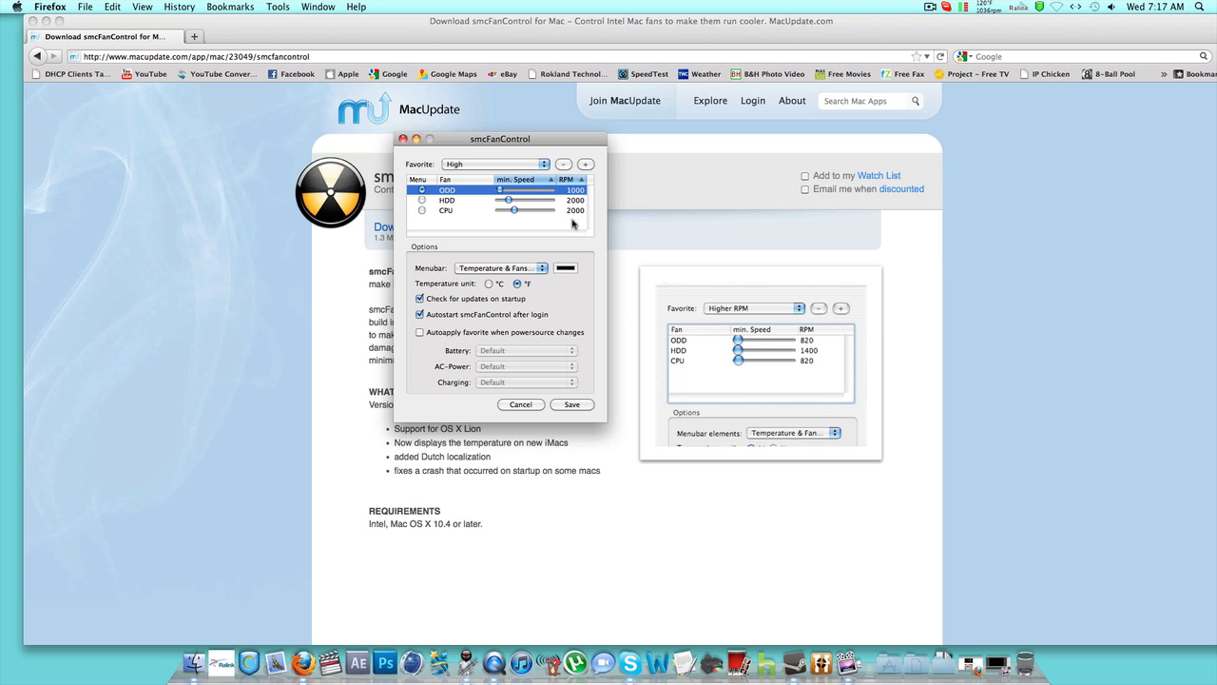
mouse_move(571, 228)
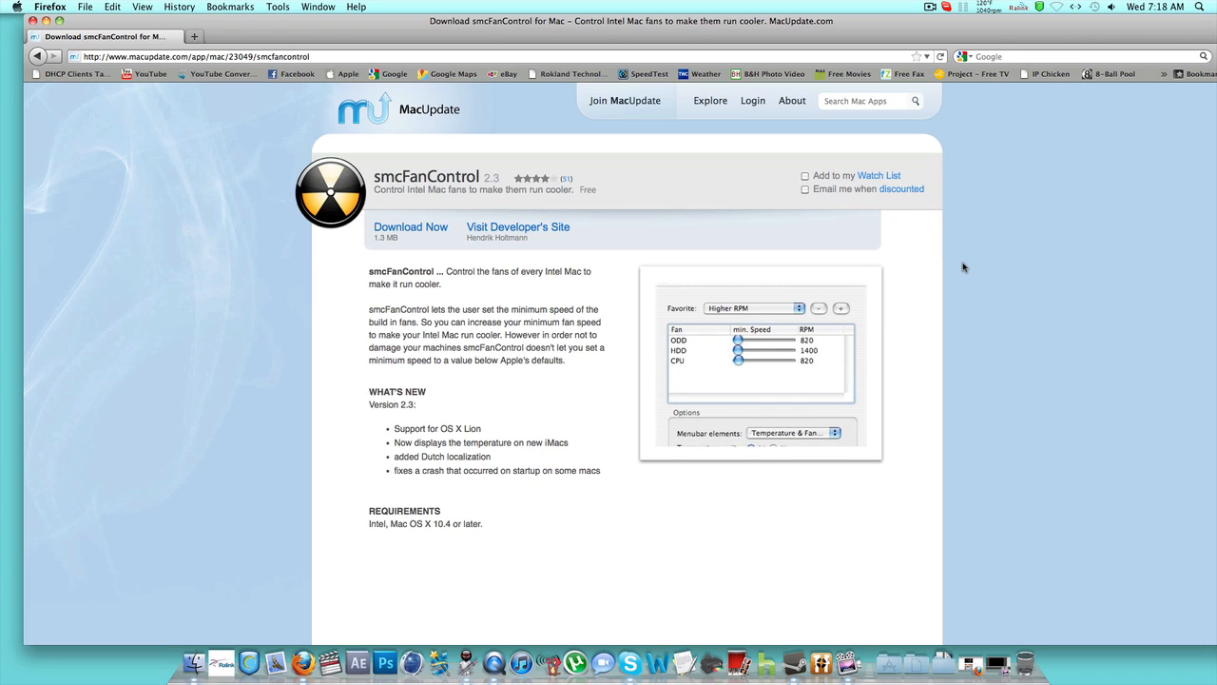
mouse_move(959, 262)
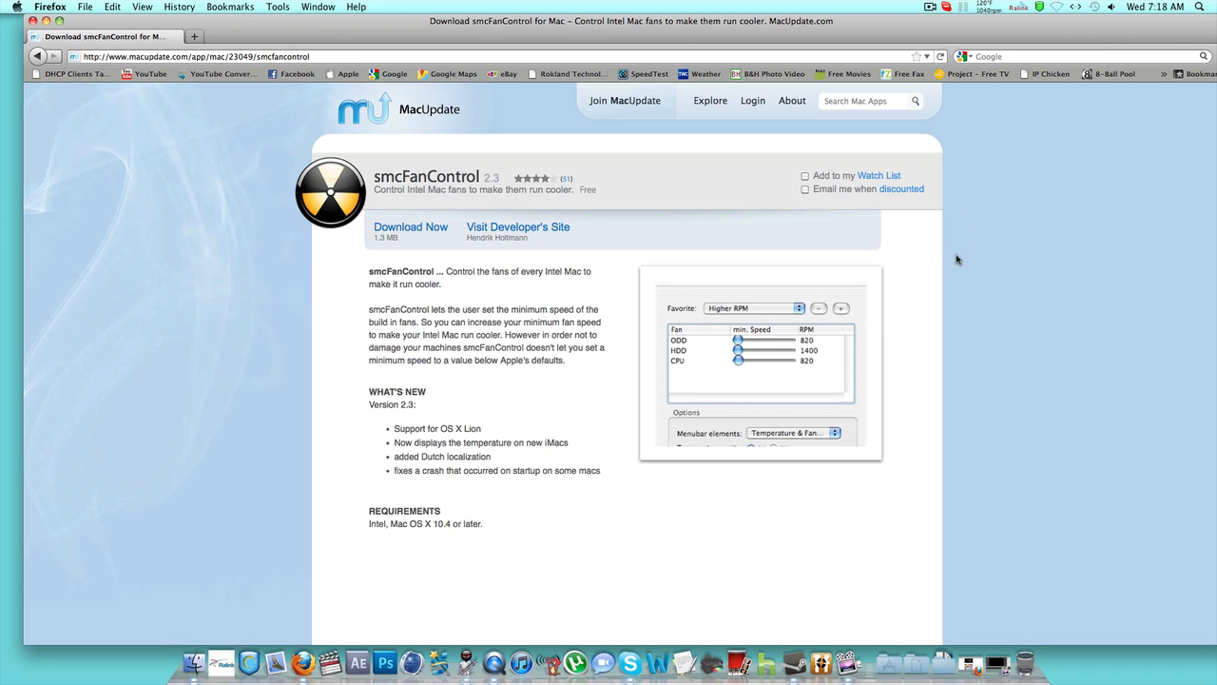